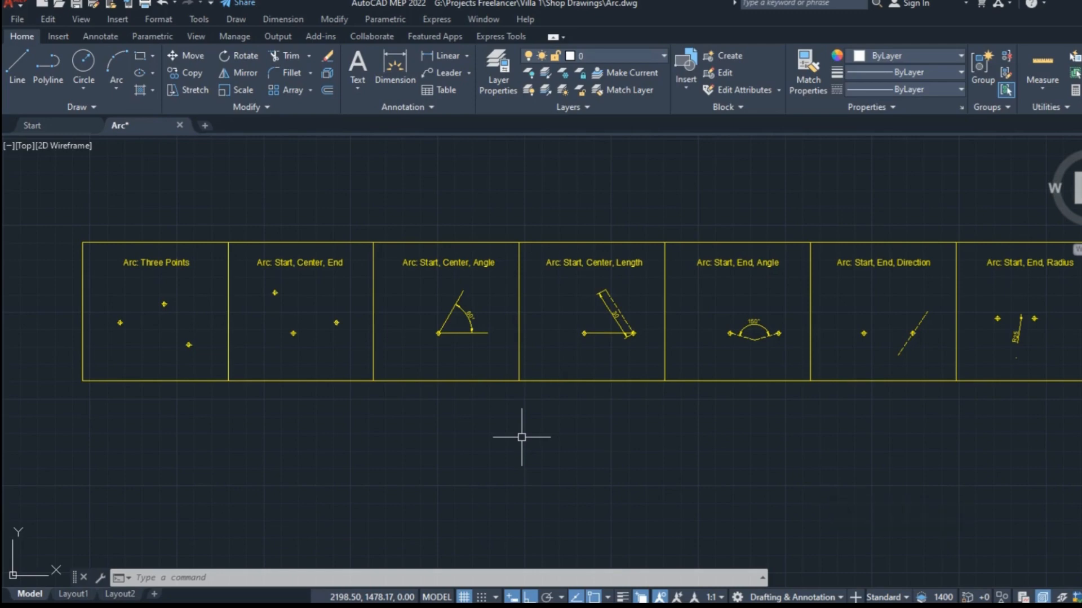
mouse_move(627, 552)
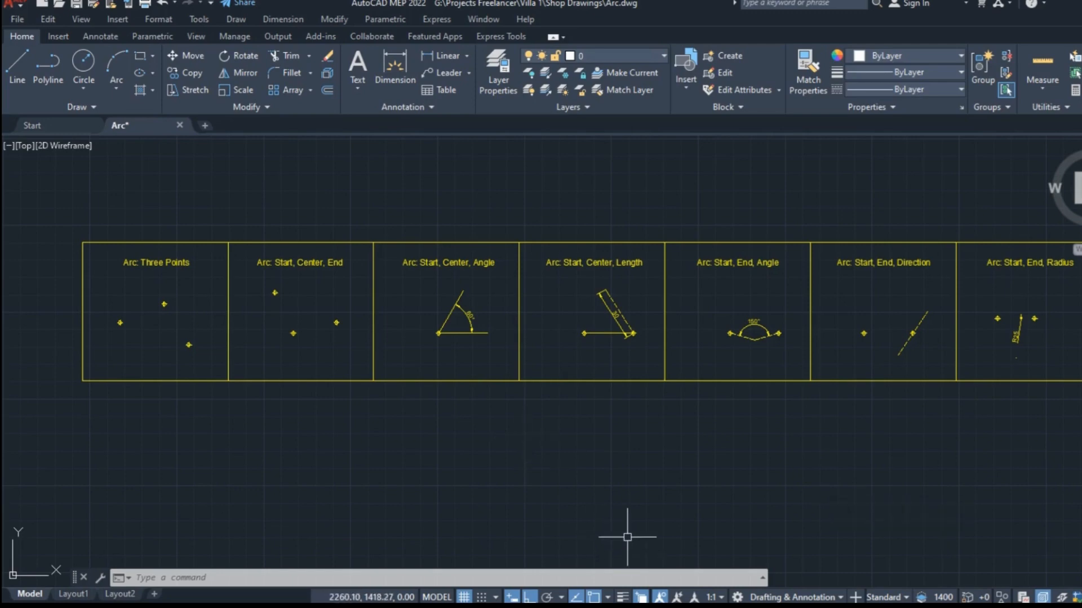
mouse_move(591, 462)
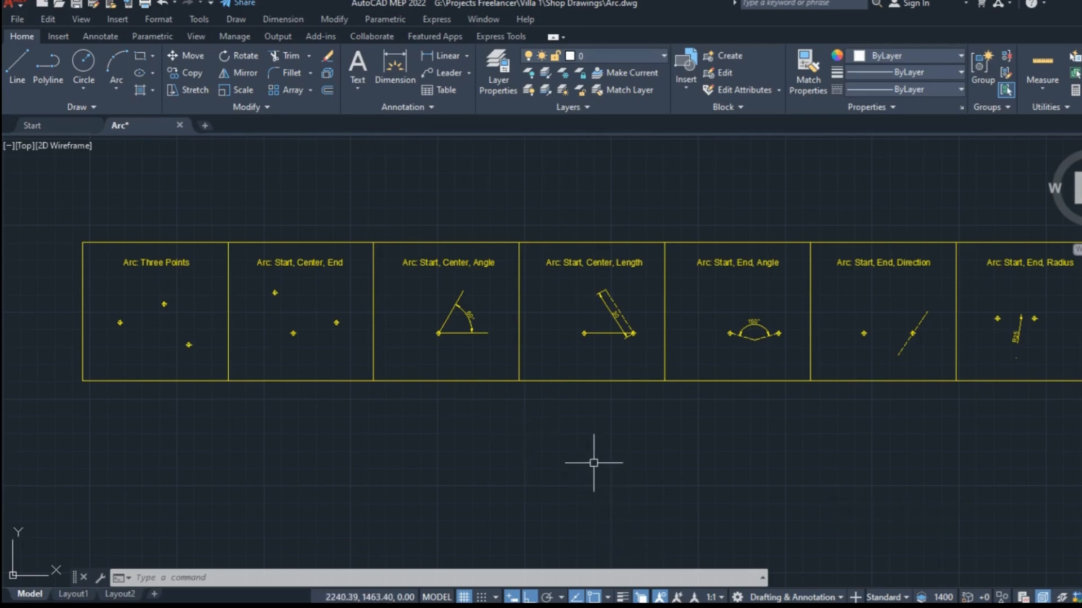
Step: Enter AR at the command line to call up the ARC command
left_click(235, 19)
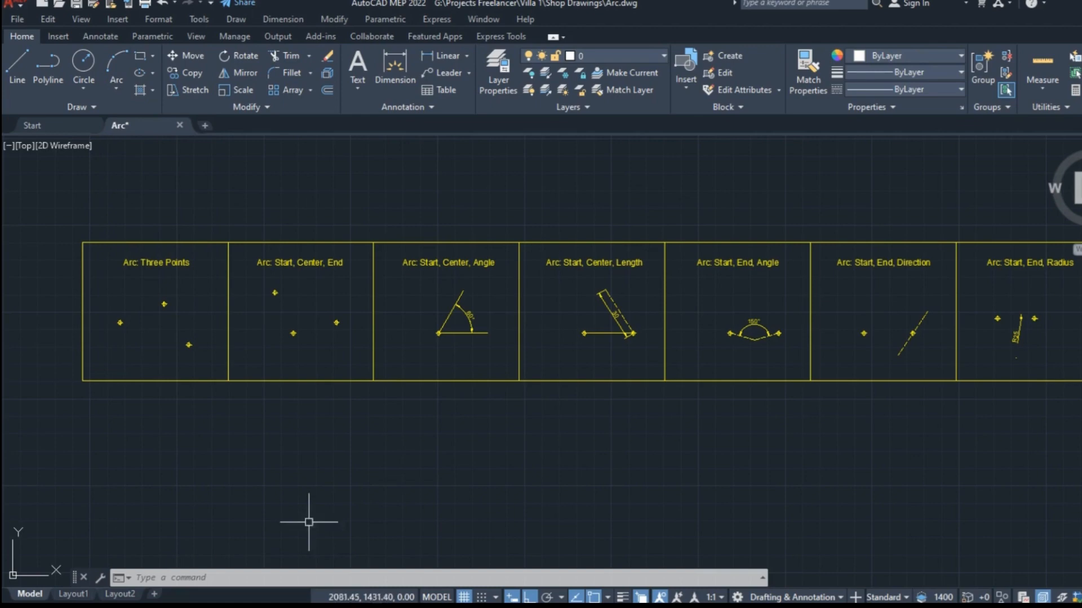
type("ar")
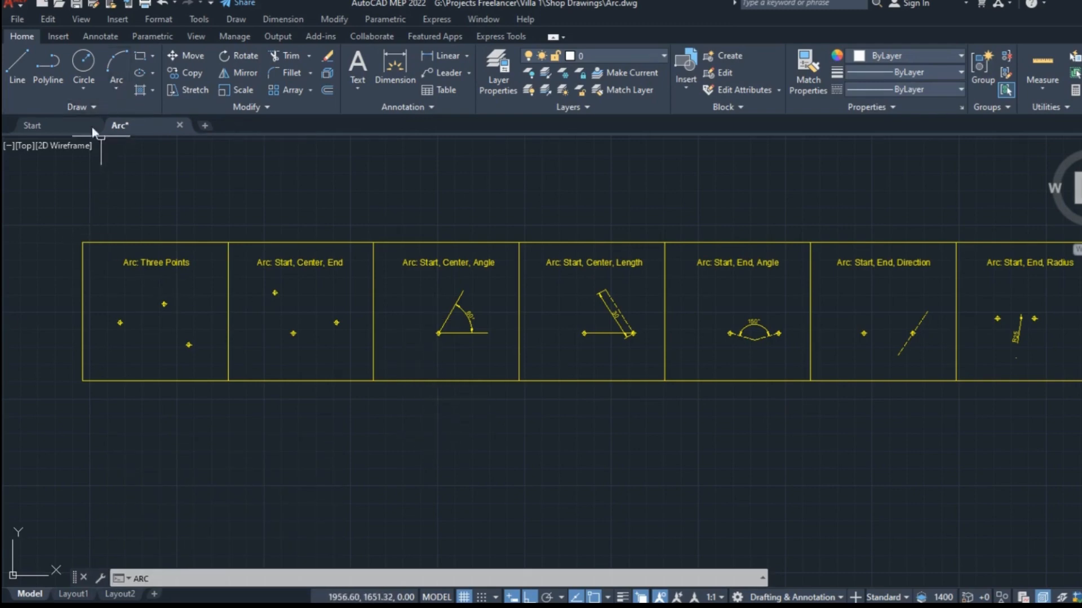
Step: Open the Arc dropdown listing the arc construction methods
left_click(115, 93)
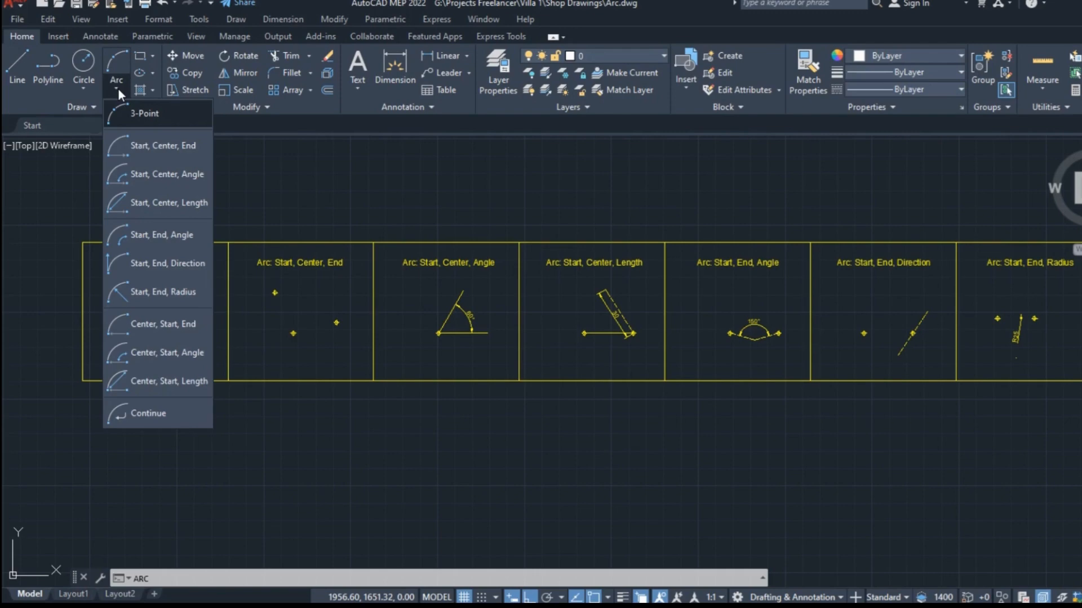
mouse_move(164, 117)
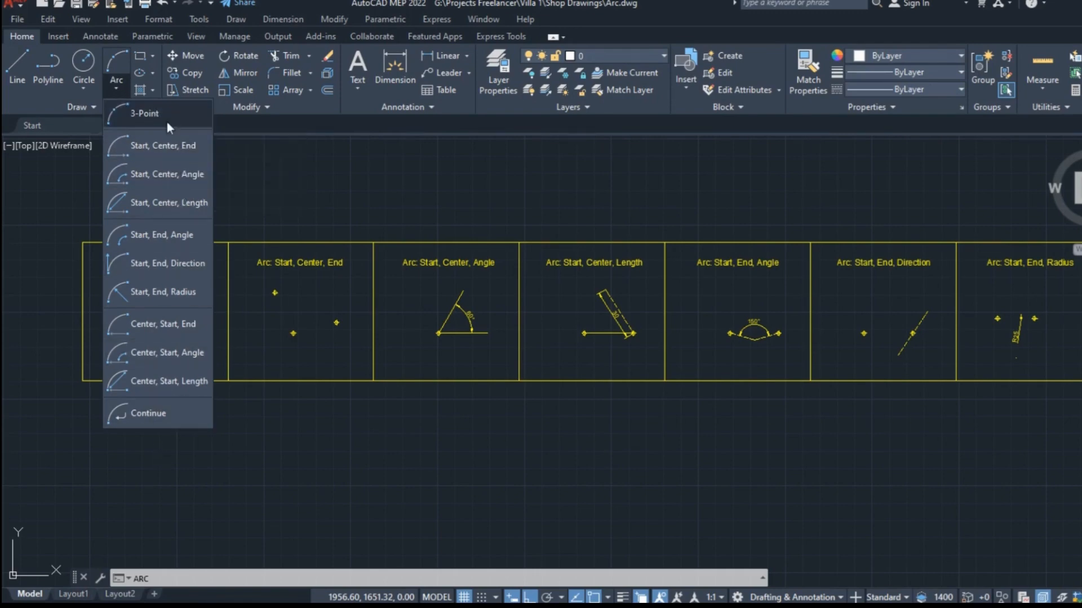
mouse_move(160, 133)
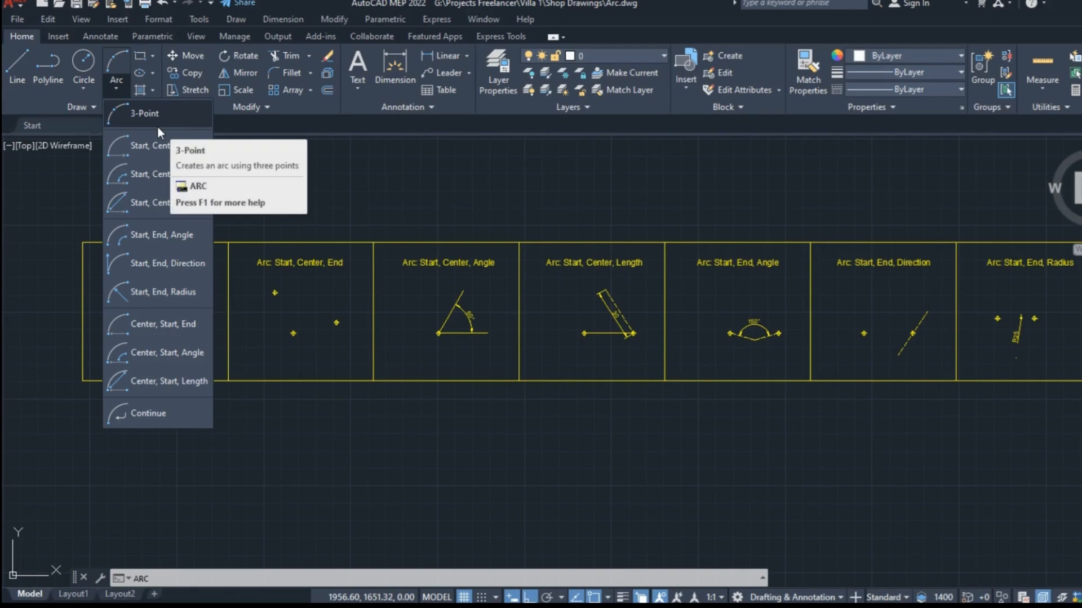
mouse_move(144, 114)
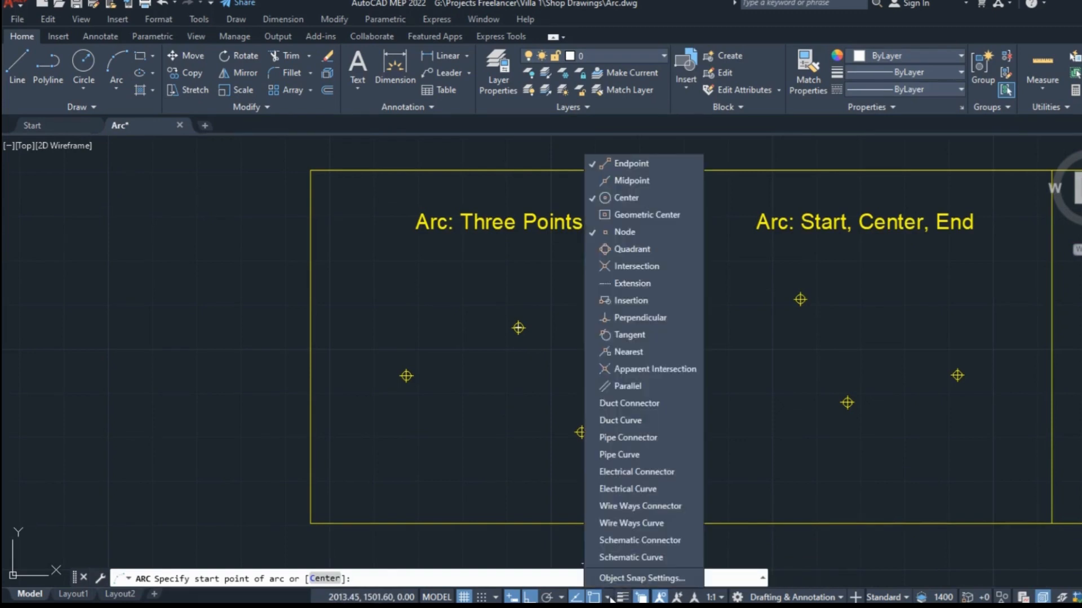
mouse_move(616, 235)
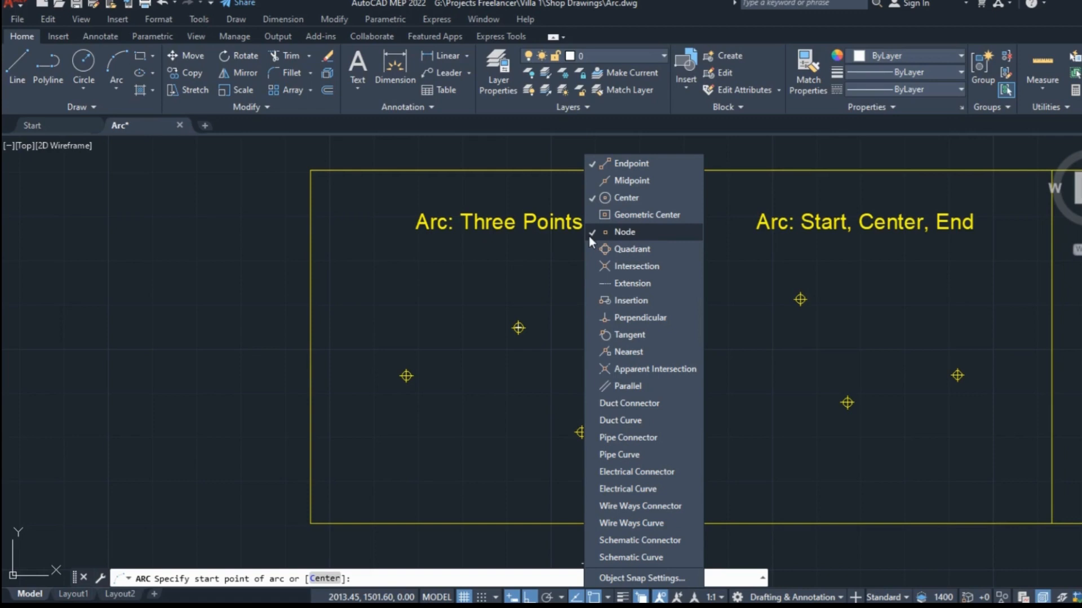
mouse_move(632, 249)
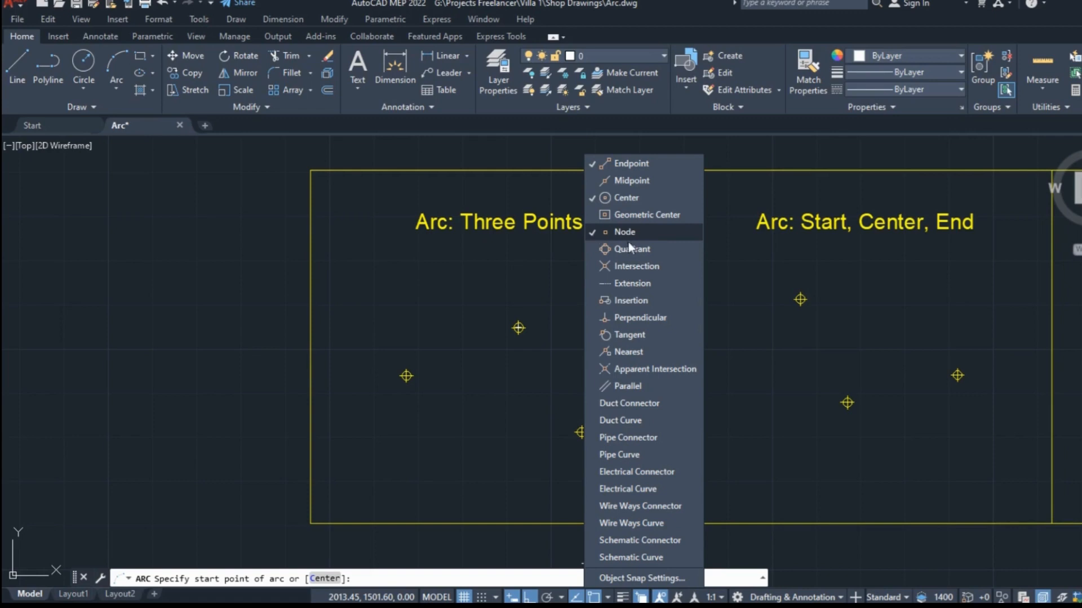
mouse_move(657, 239)
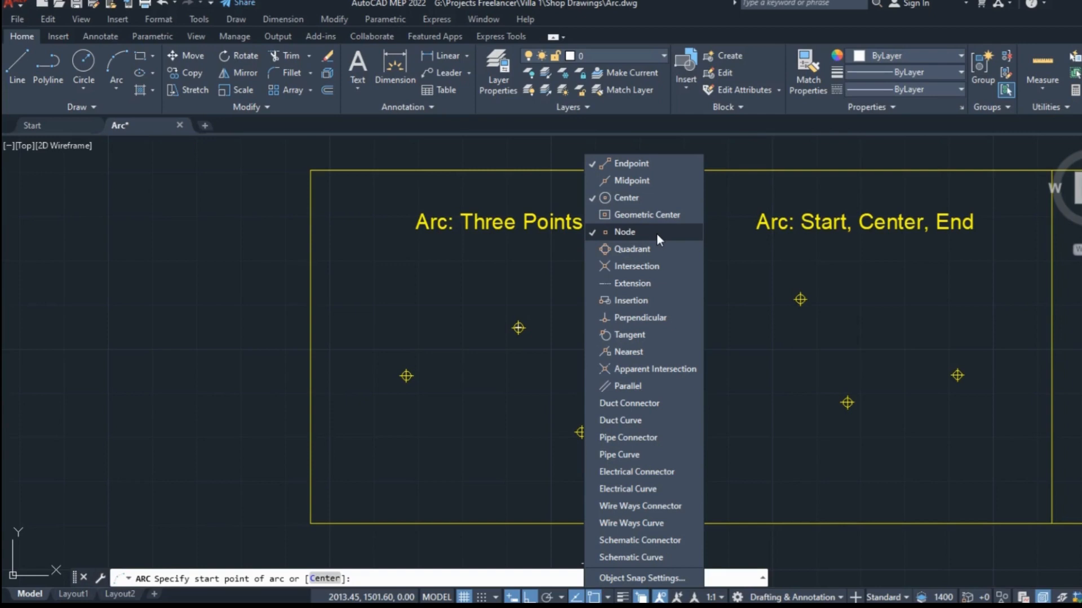
mouse_move(607, 597)
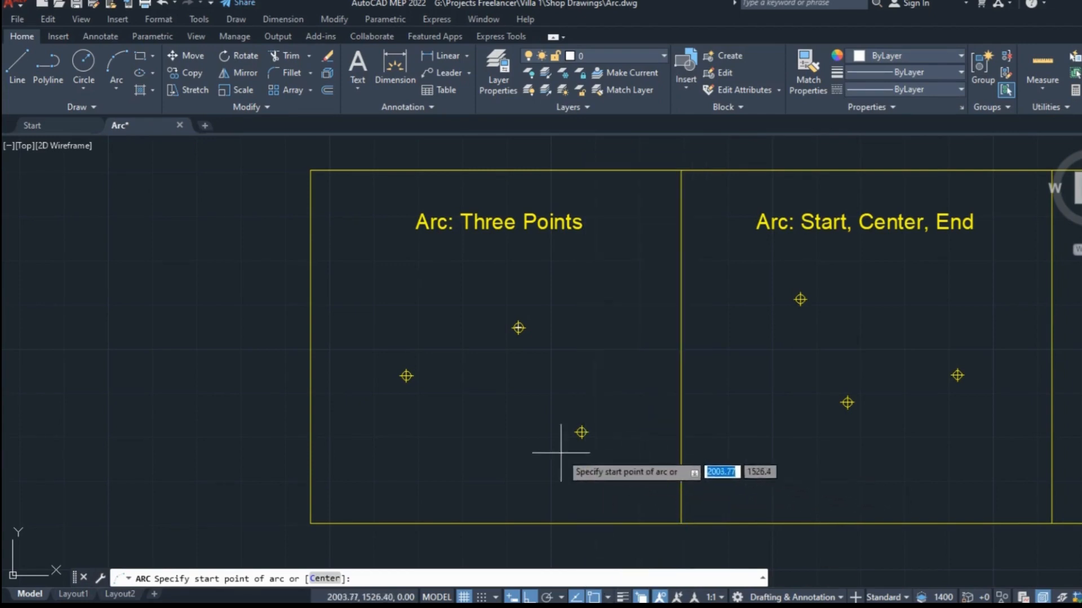
mouse_move(423, 403)
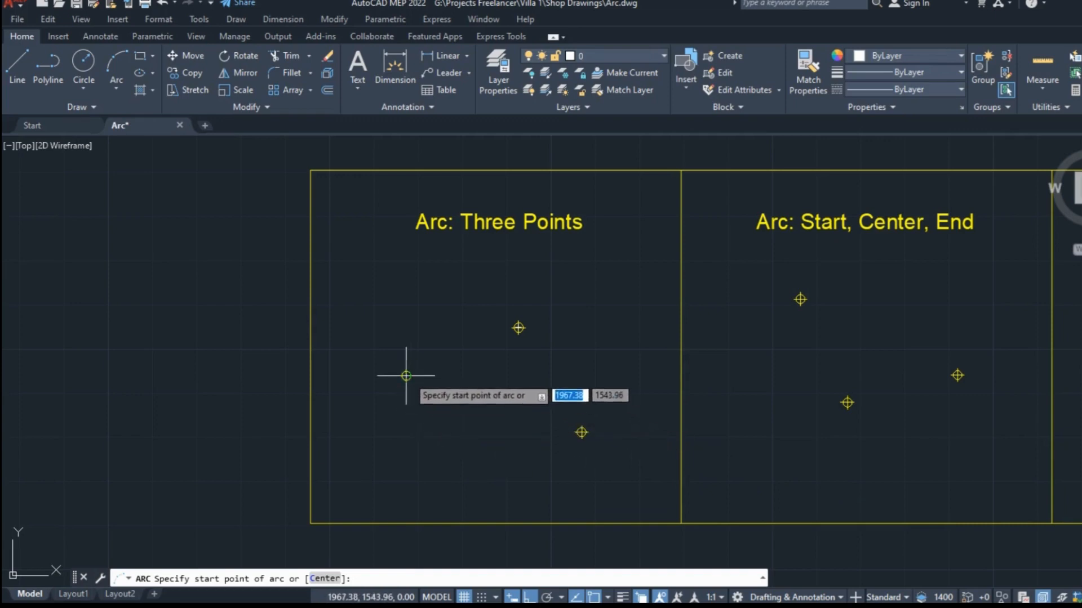
Step: Draw a 3-point arc through the left, upper and lower-right marked nodes
left_click(404, 376)
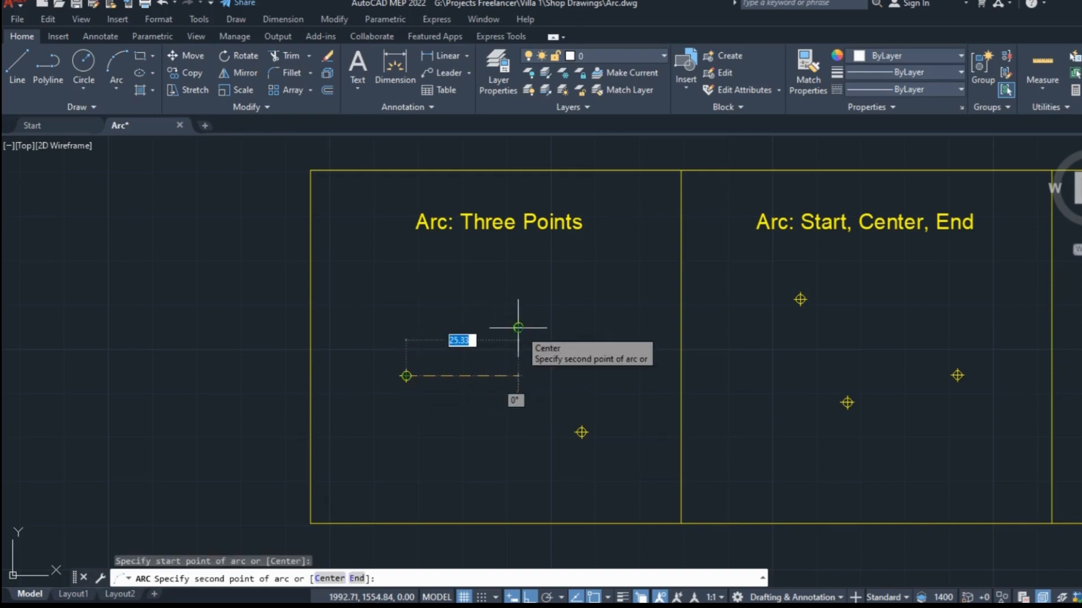
left_click(575, 433)
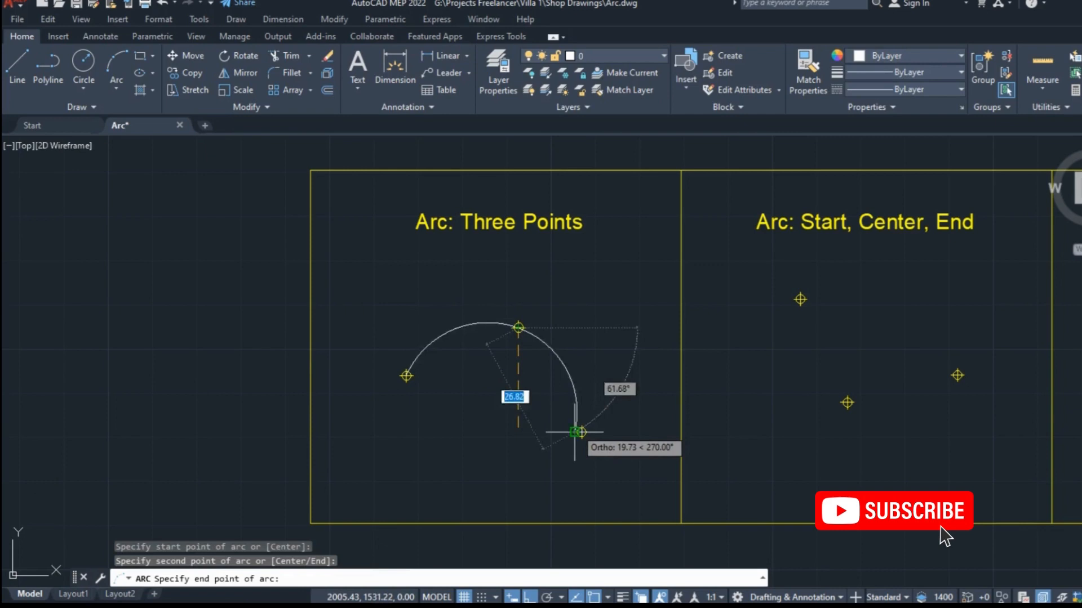
left_click(579, 432)
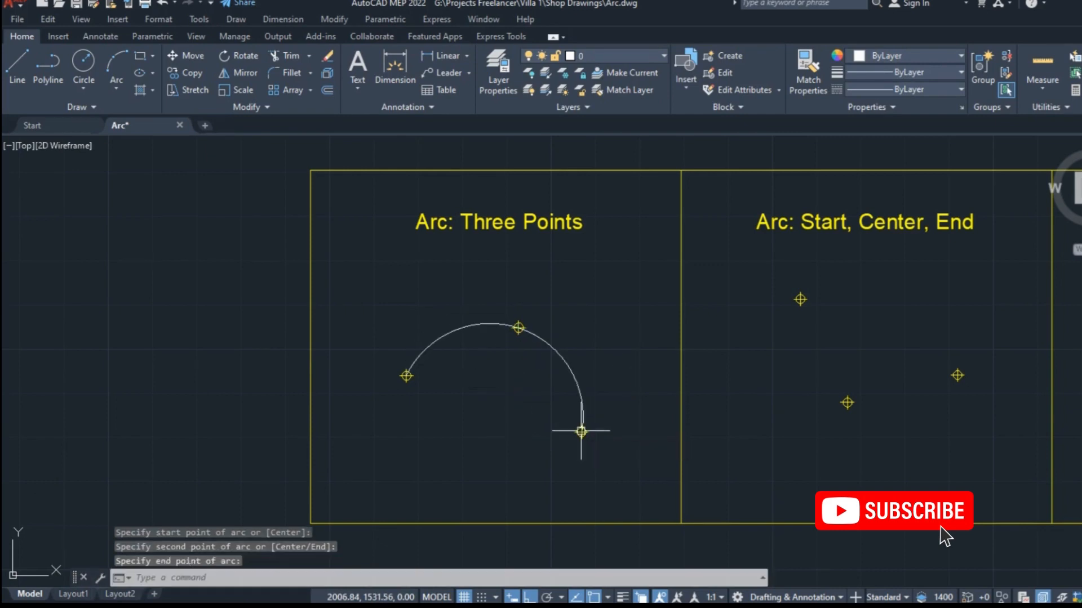
mouse_move(534, 413)
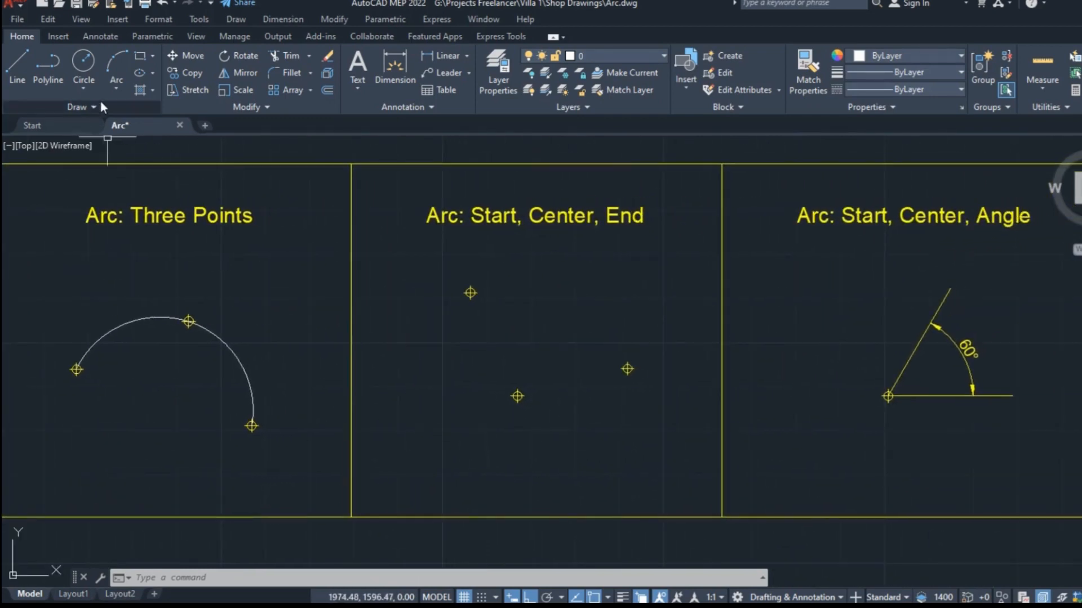
Step: Draw a Start, Center, End arc that ends at the right marked point
left_click(116, 86)
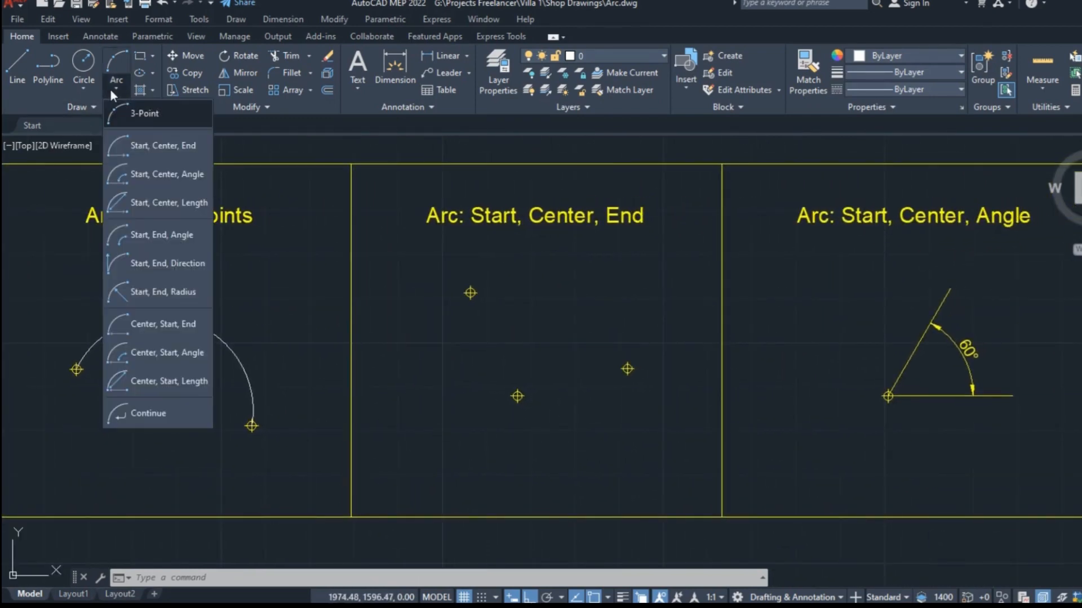
mouse_move(132, 154)
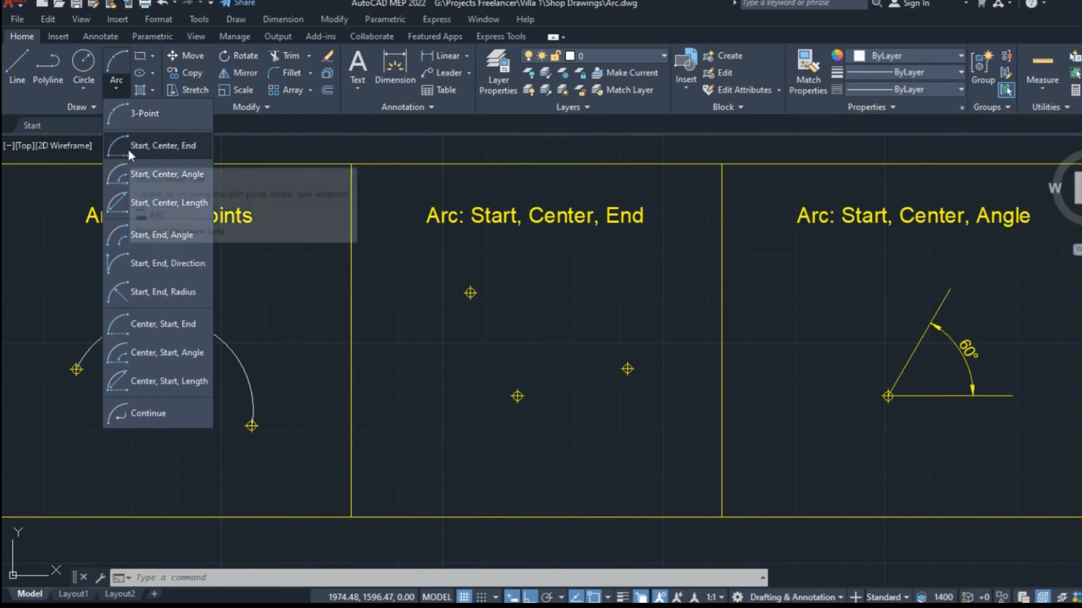
mouse_move(178, 156)
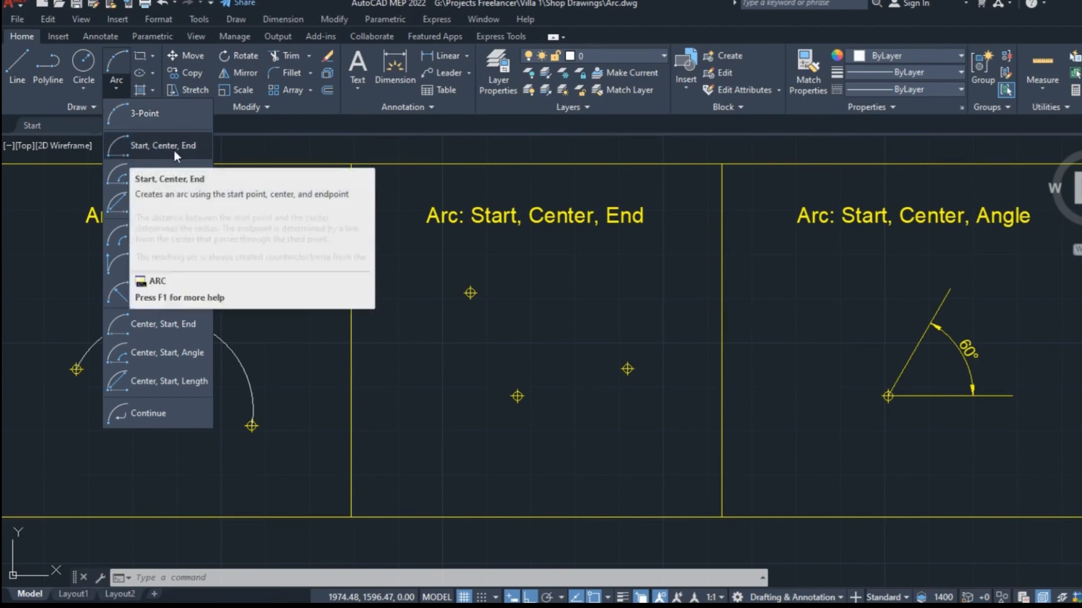
left_click(158, 145)
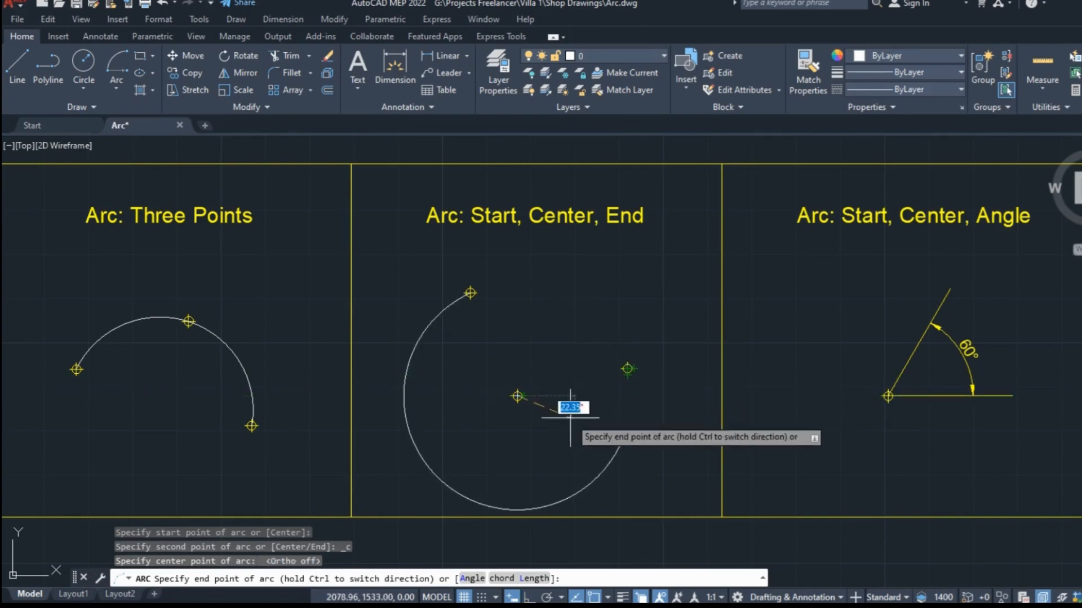
mouse_move(629, 367)
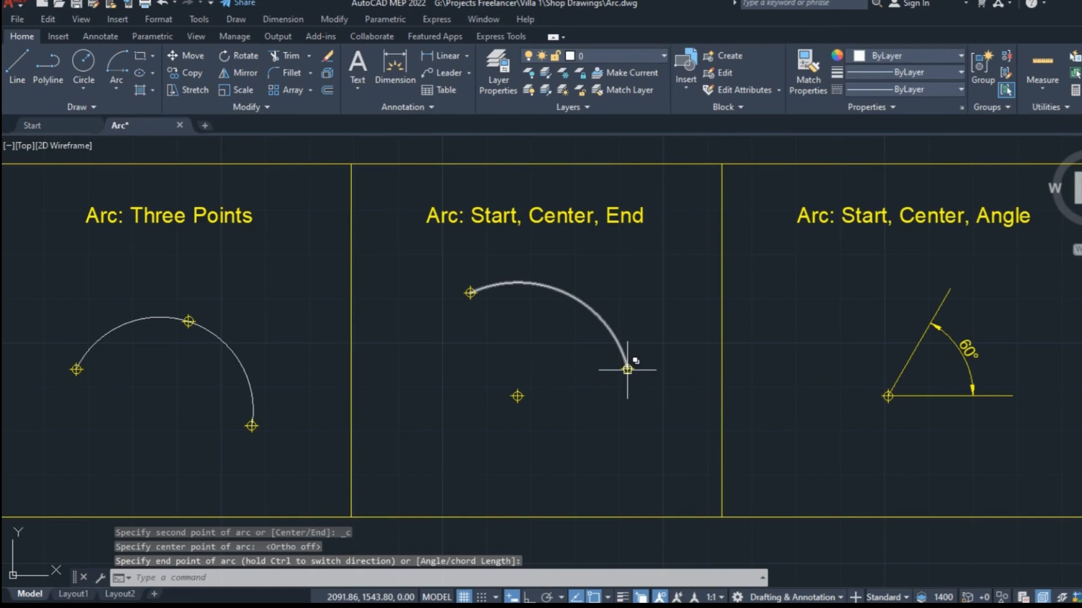
left_click(627, 370)
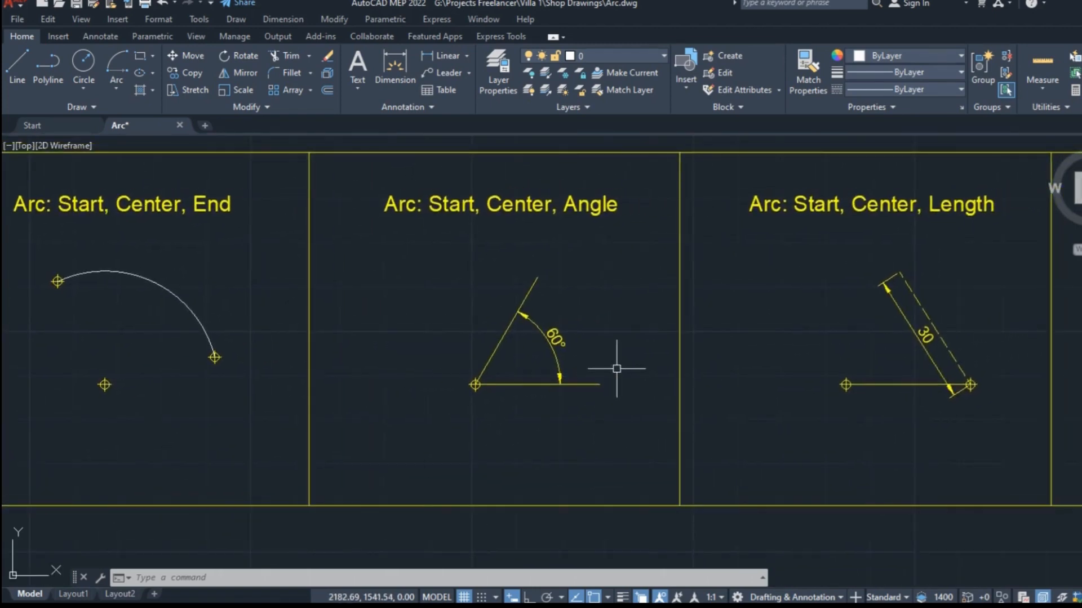
Step: Draw a Start, Center, Angle arc centred at the vertex with a 60° included angle
left_click(116, 88)
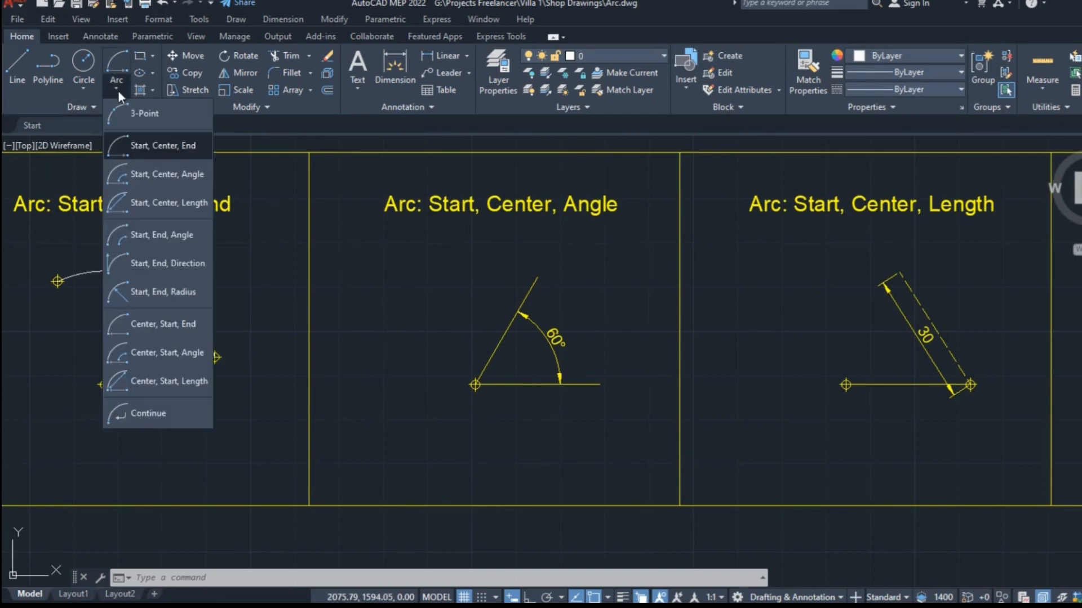
mouse_move(135, 181)
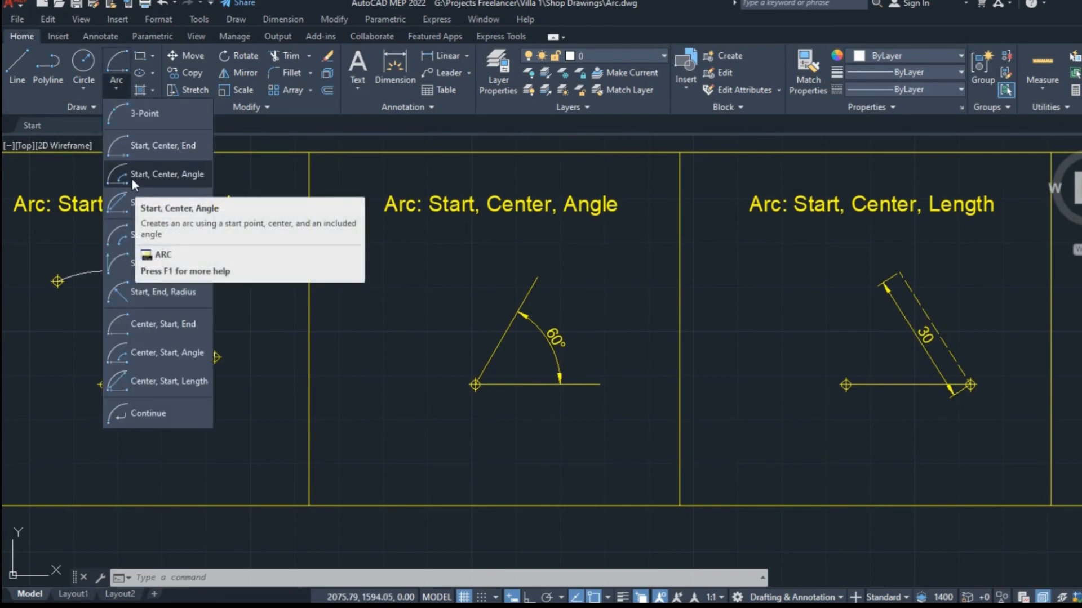
left_click(160, 145)
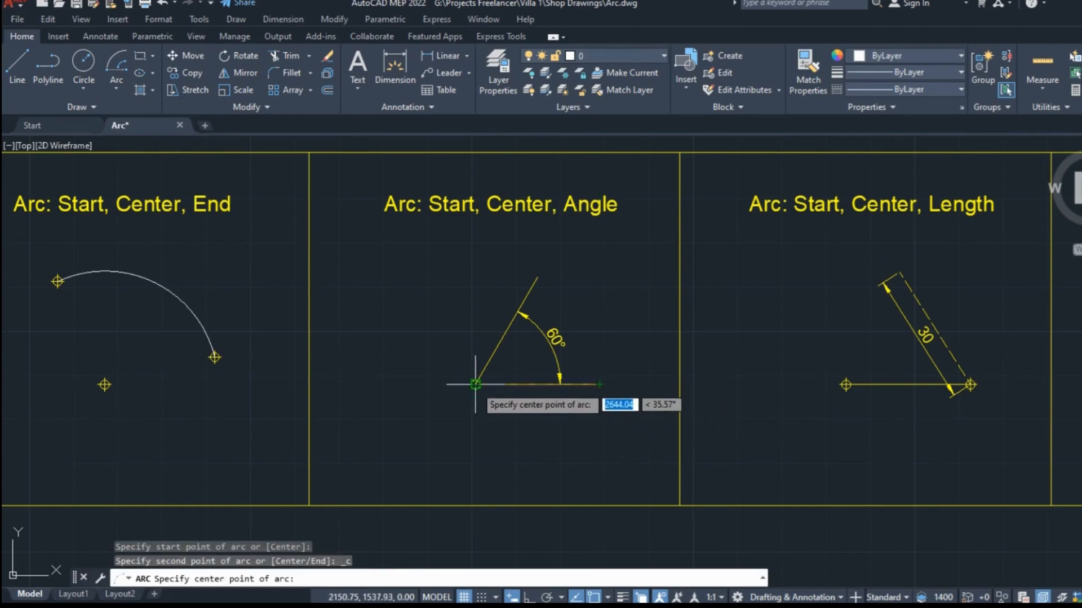
left_click(475, 384)
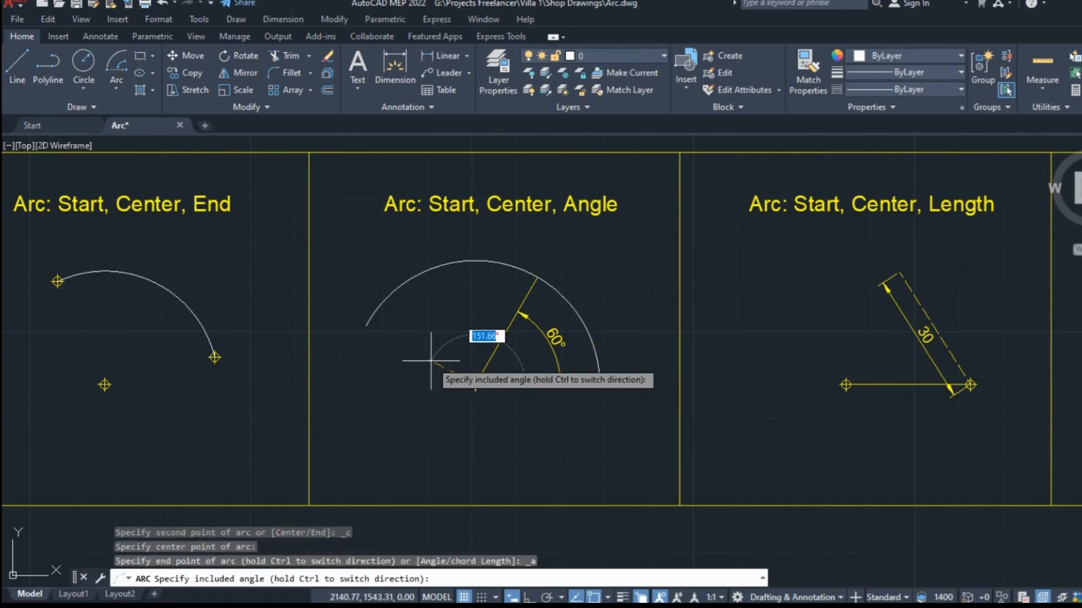
type("6")
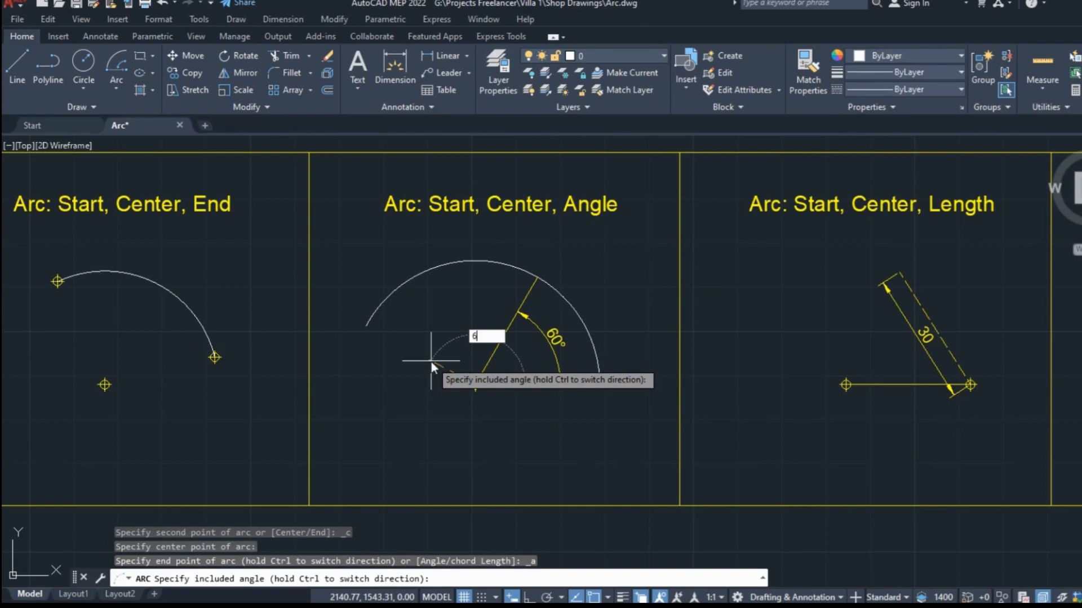
key("Enter")
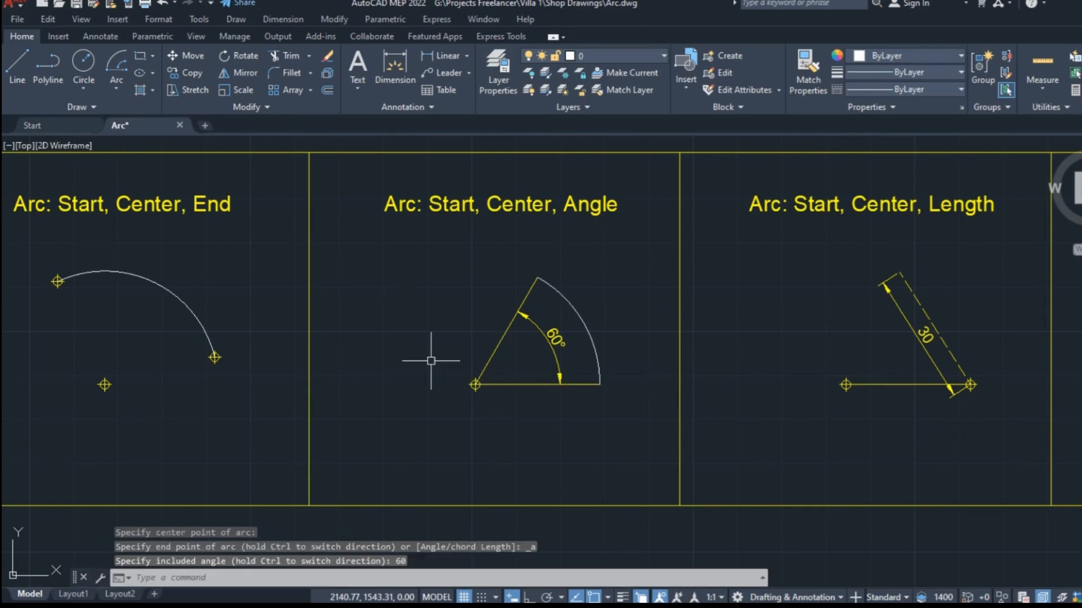
mouse_move(431, 348)
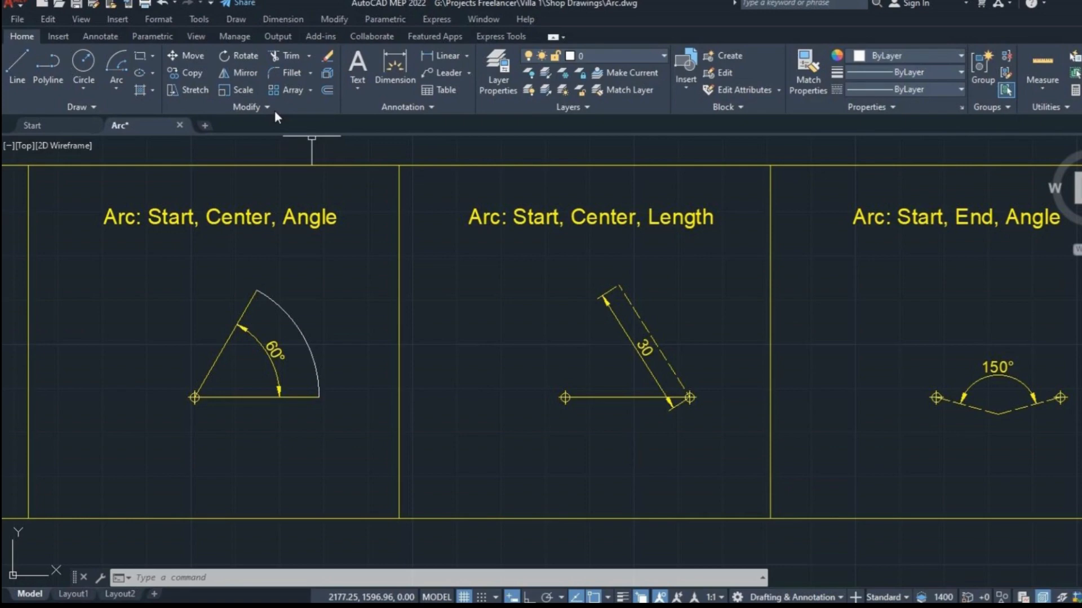
Step: Start a Start, Center, Length arc and enter a chord length of 30
left_click(115, 63)
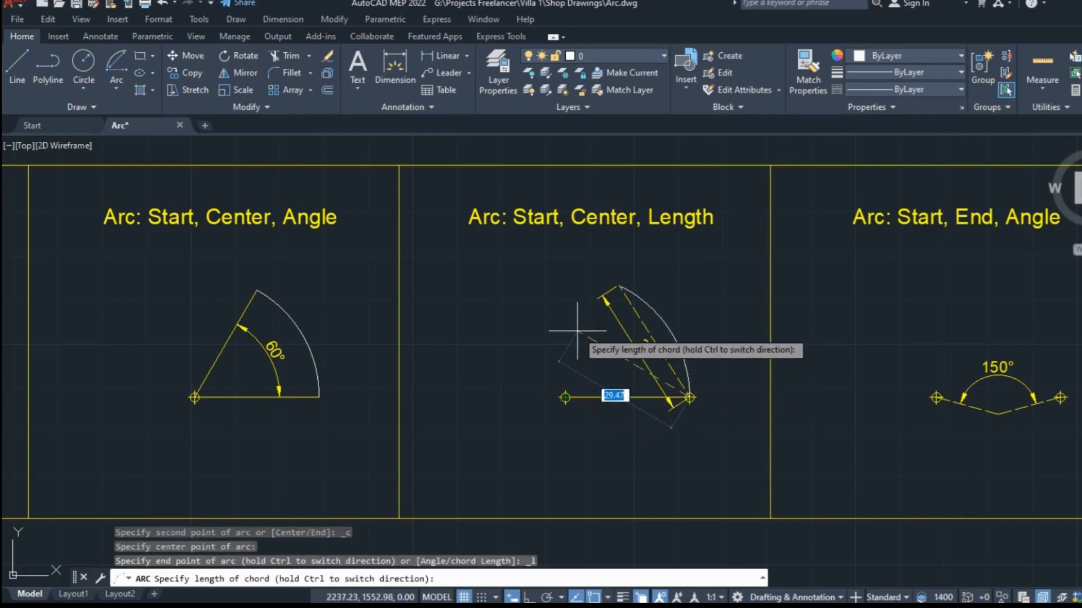
mouse_move(575, 335)
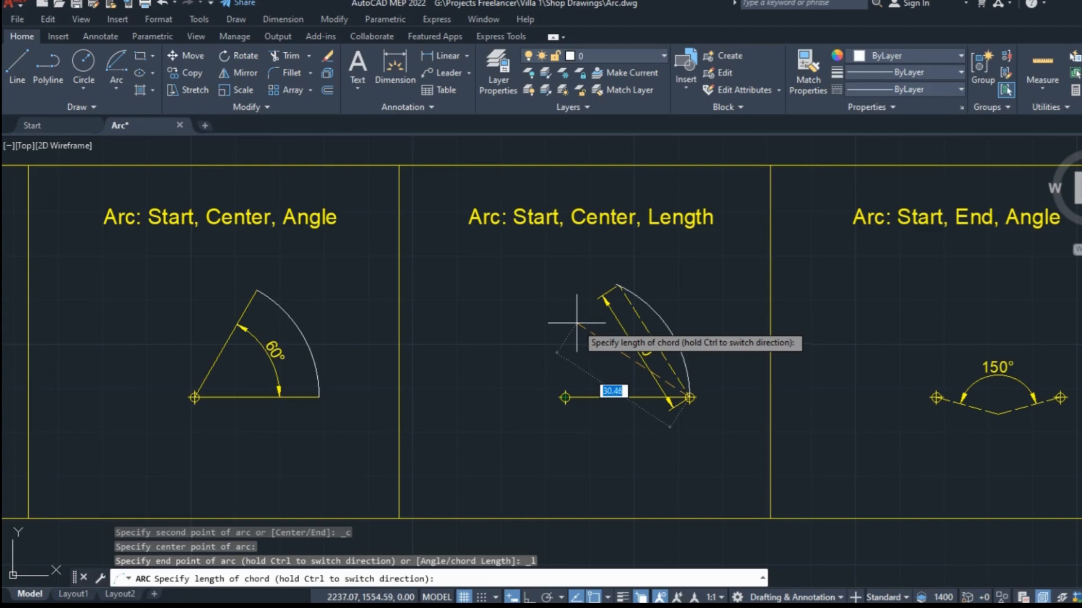
mouse_move(513, 329)
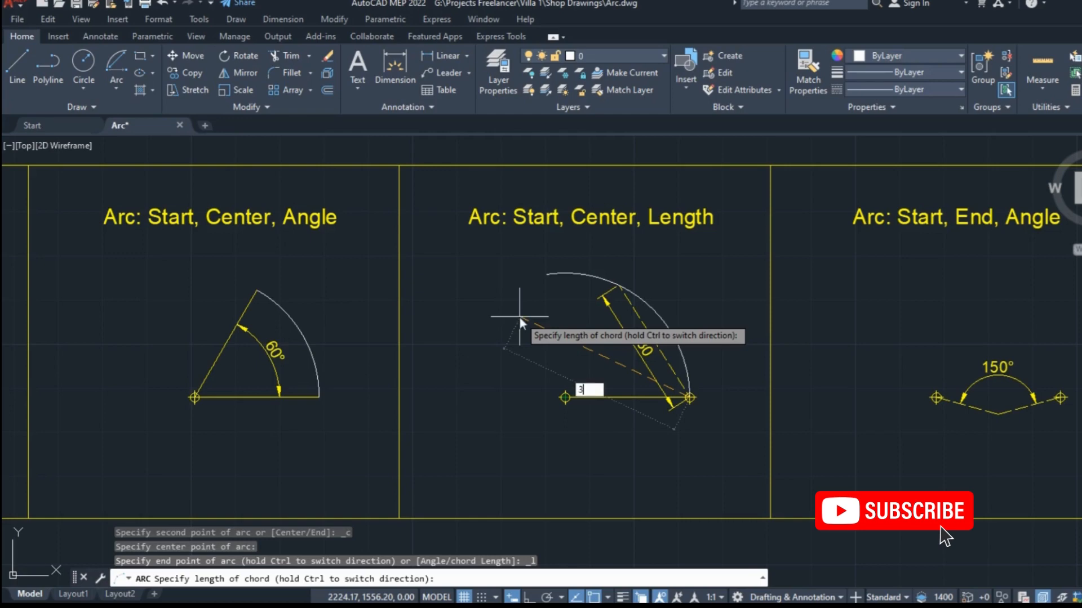
type("30")
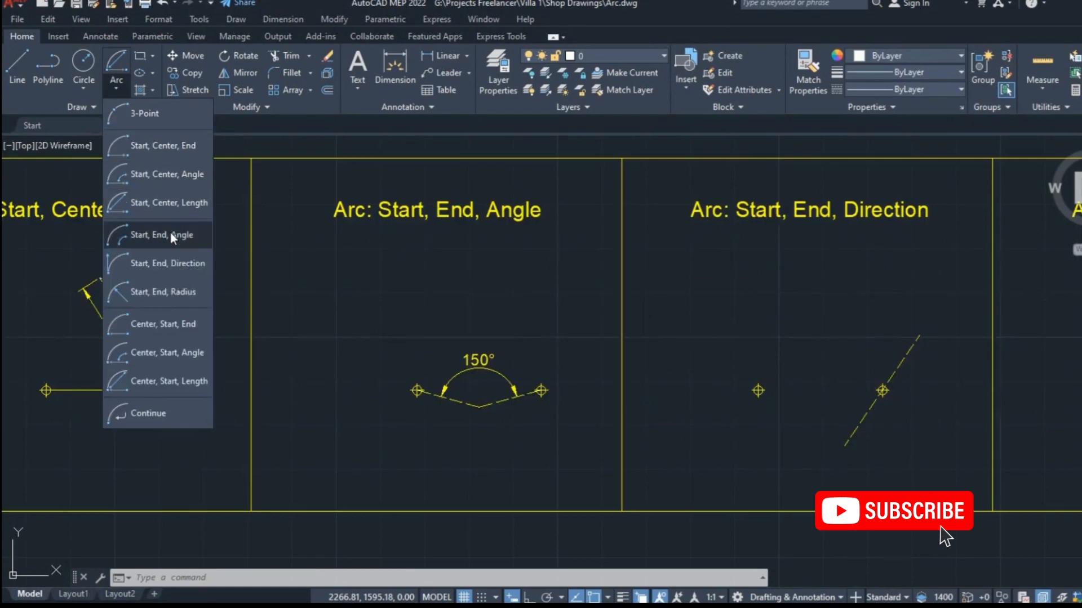
Step: Choose the Start, End, Angle method and enter the 150° included angle
left_click(158, 235)
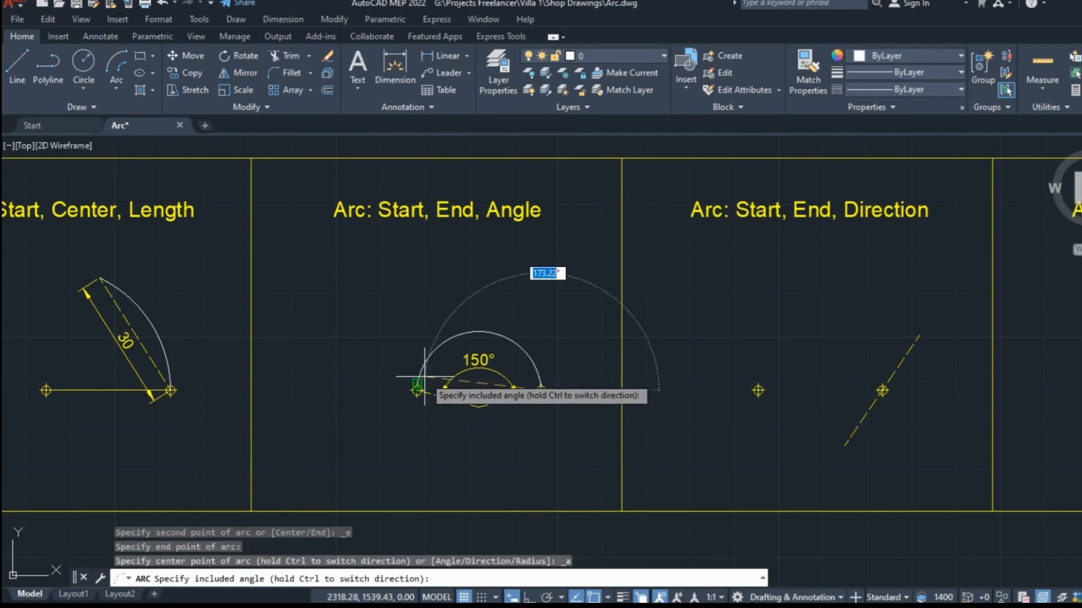
type("1")
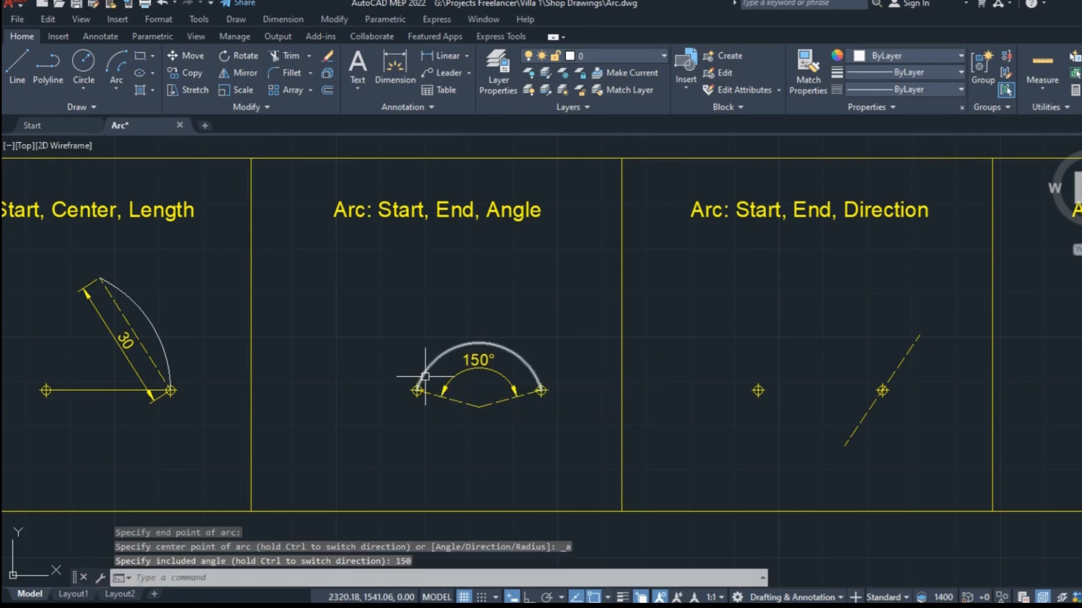
mouse_move(426, 377)
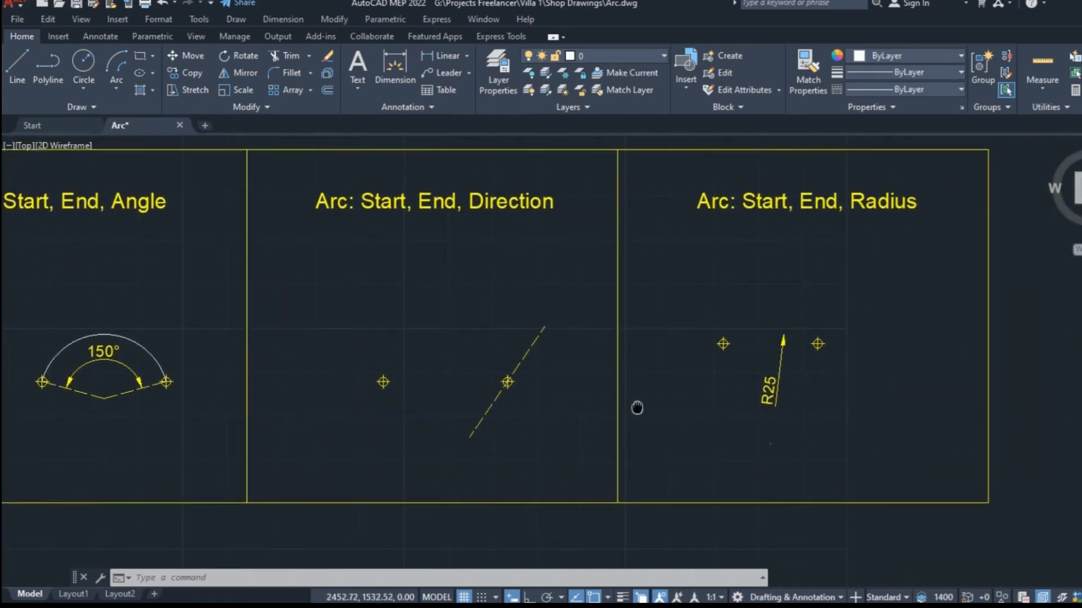
Step: Choose the Start, End, Direction arc method from the Arc dropdown
left_click(116, 85)
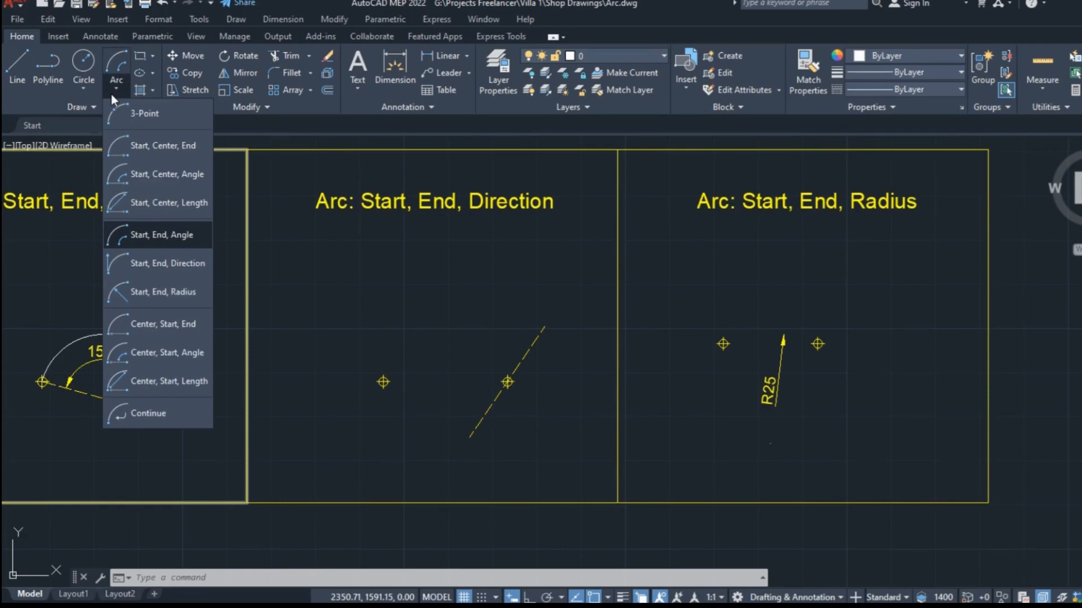
mouse_move(141, 265)
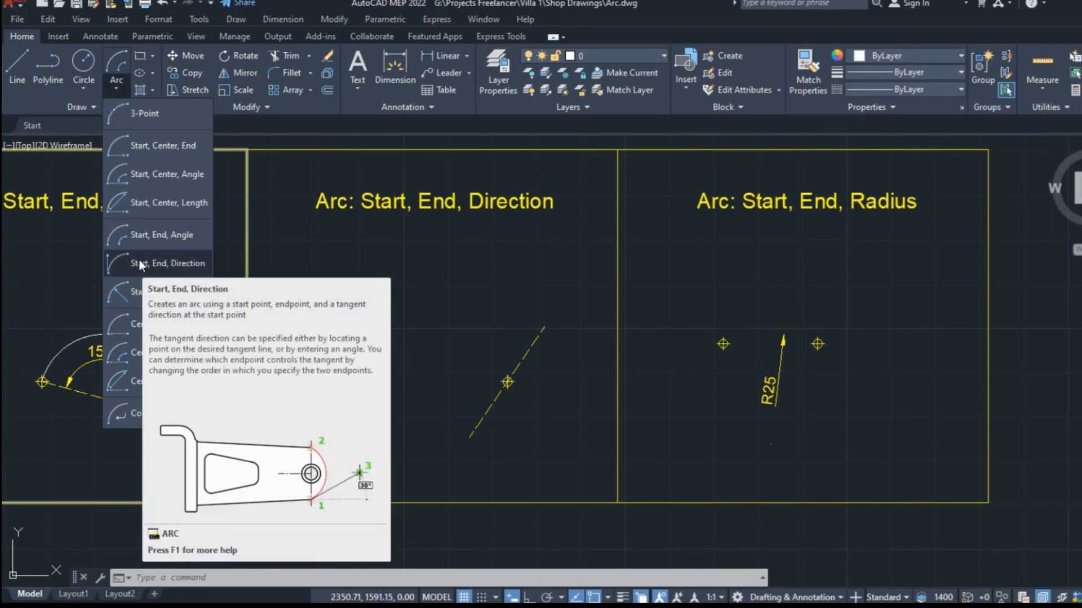
left_click(163, 263)
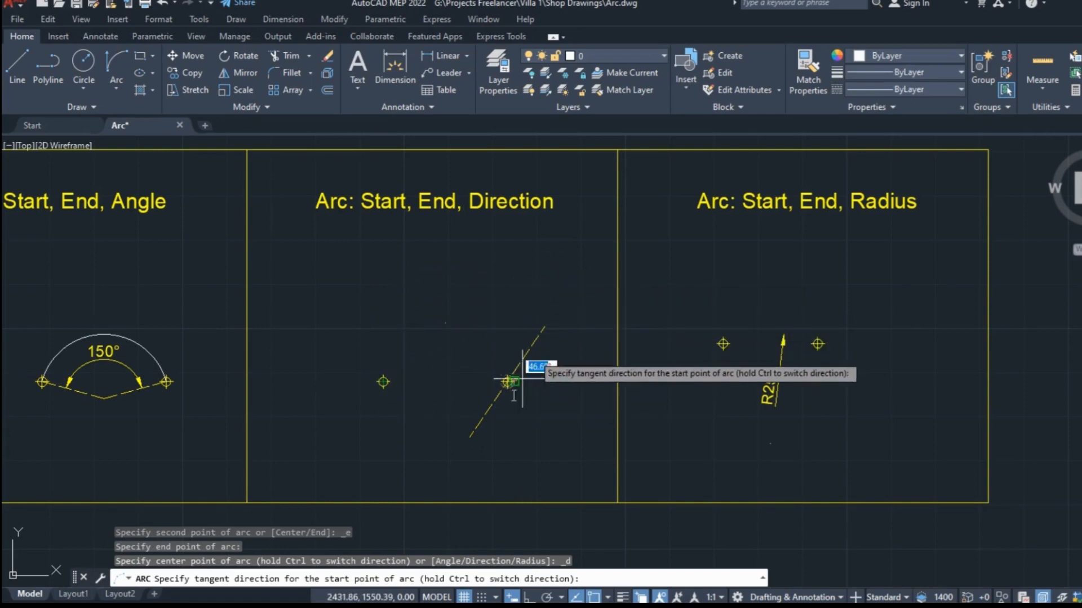
mouse_move(542, 378)
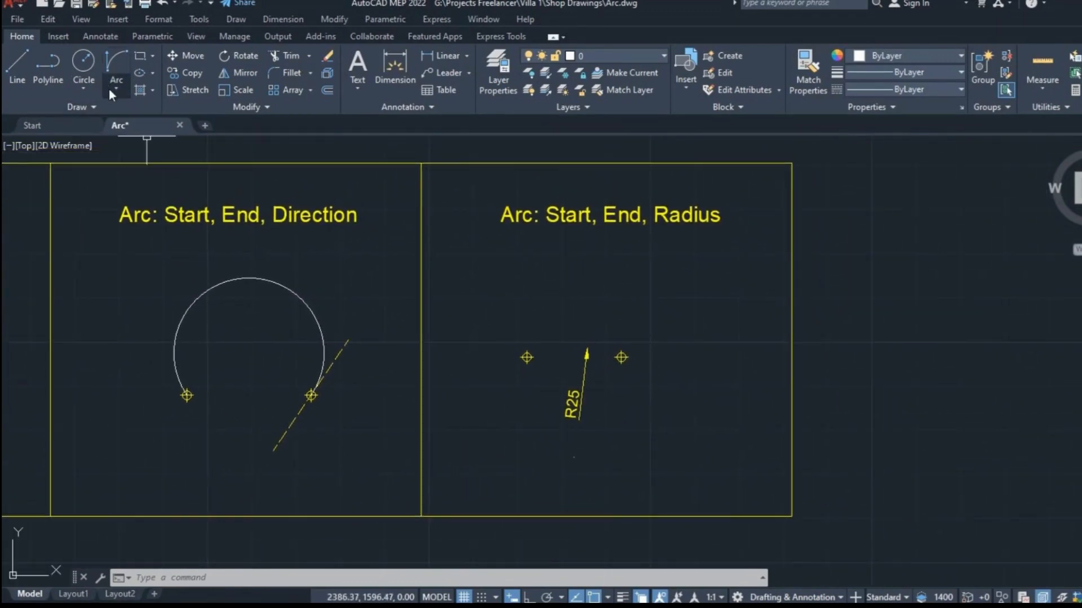
Step: Draw a Start, End, Radius arc between the two points with radius 25
left_click(116, 87)
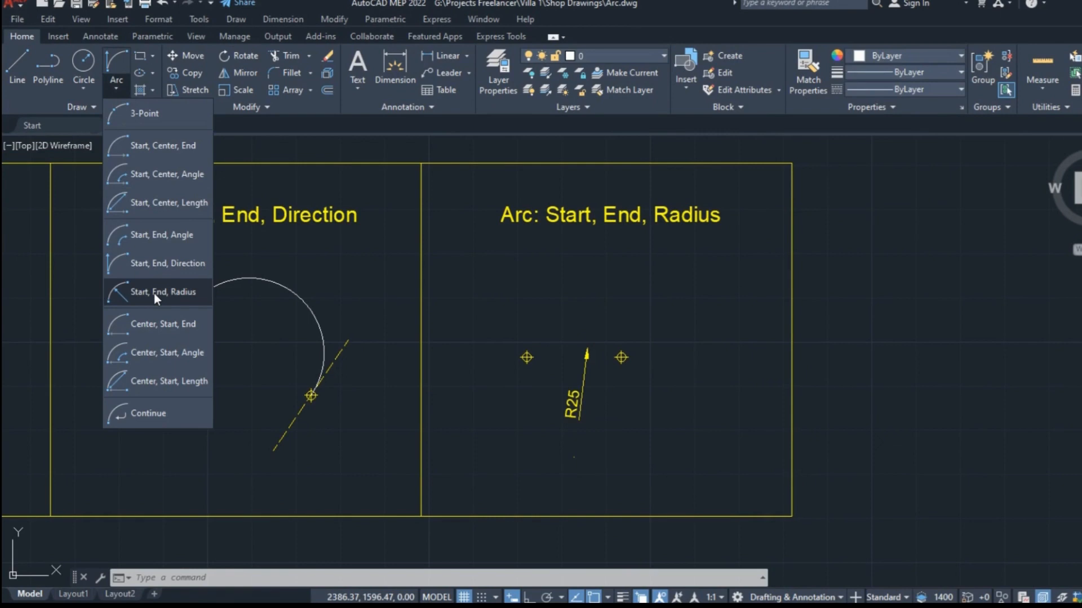
left_click(158, 292)
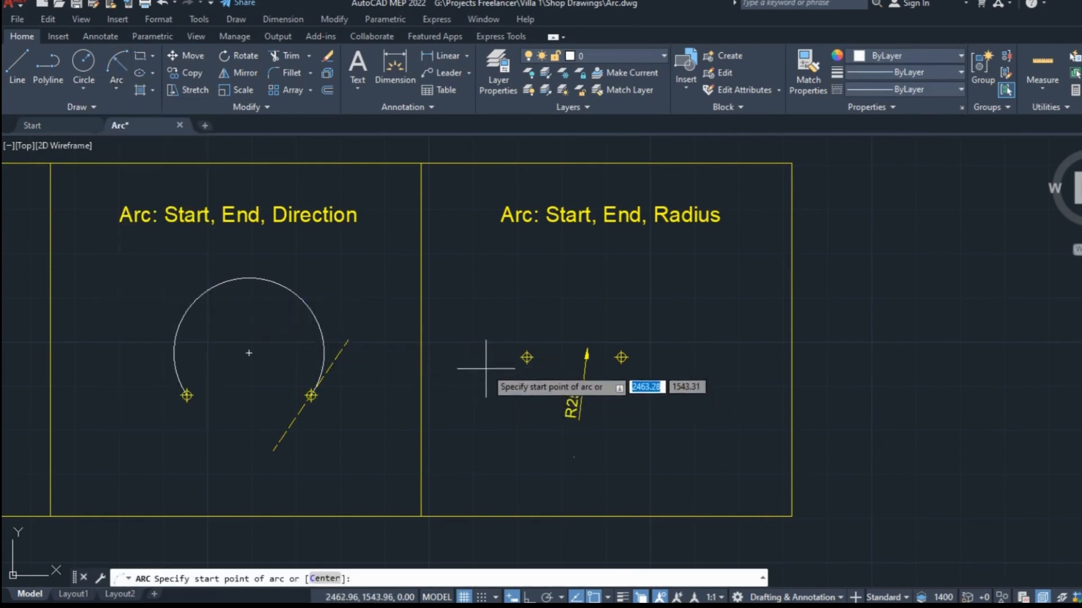
mouse_move(637, 359)
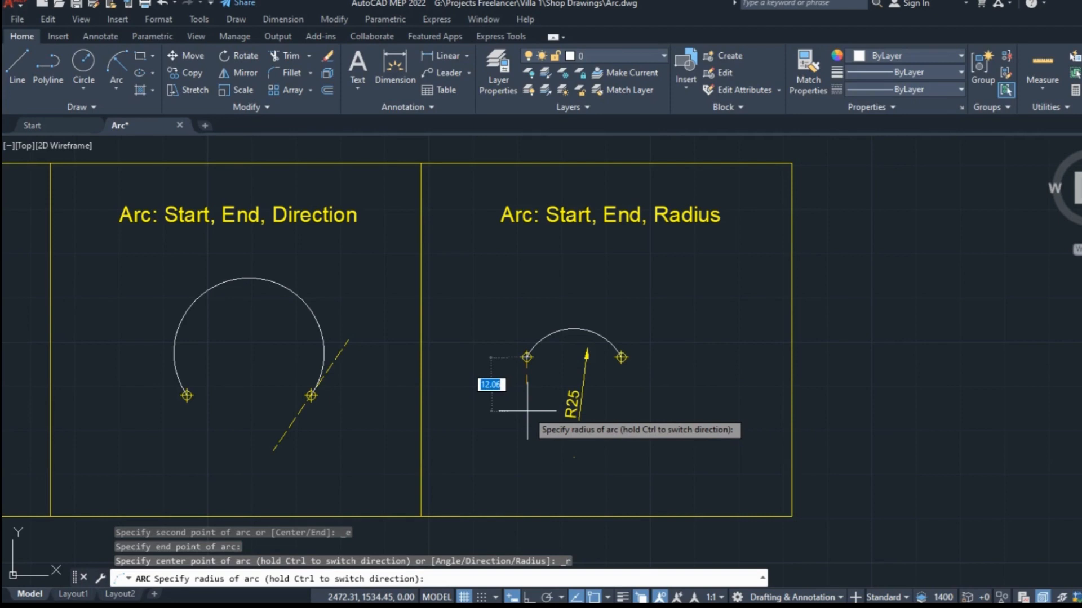
type("25")
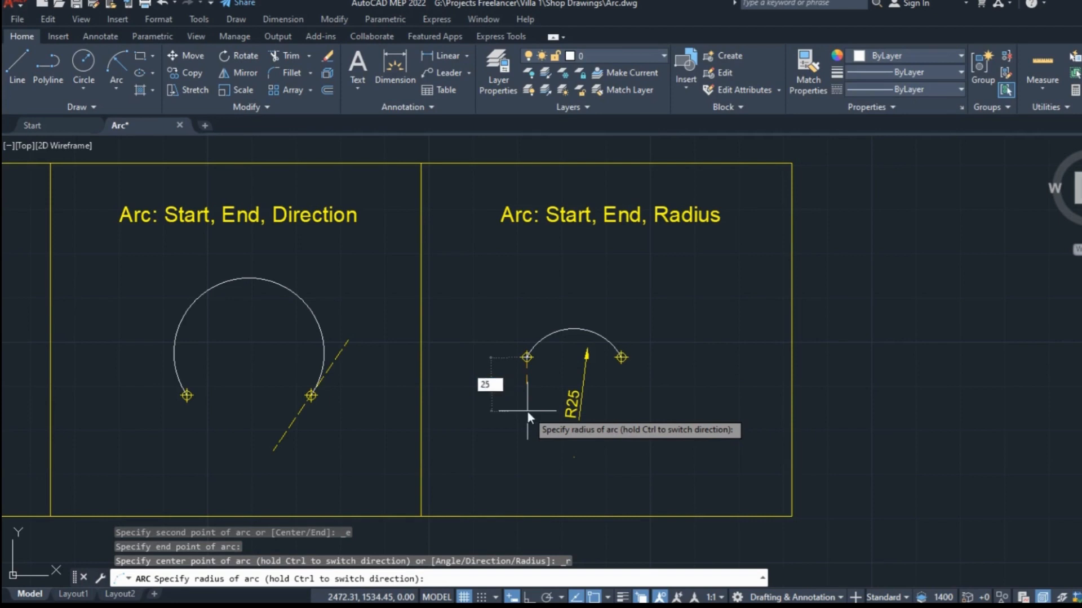
type("25")
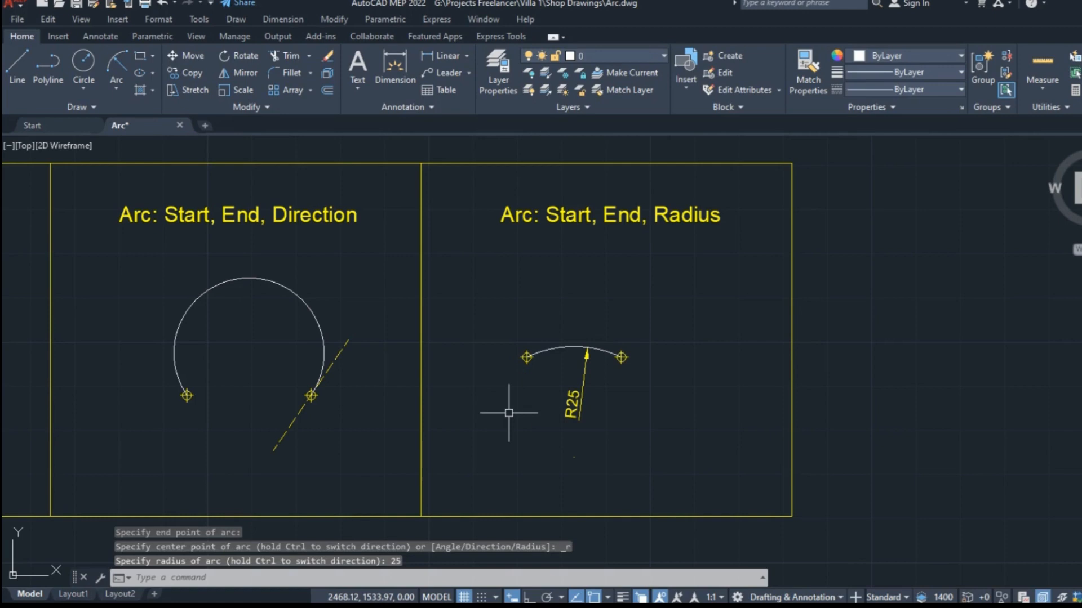
mouse_move(507, 428)
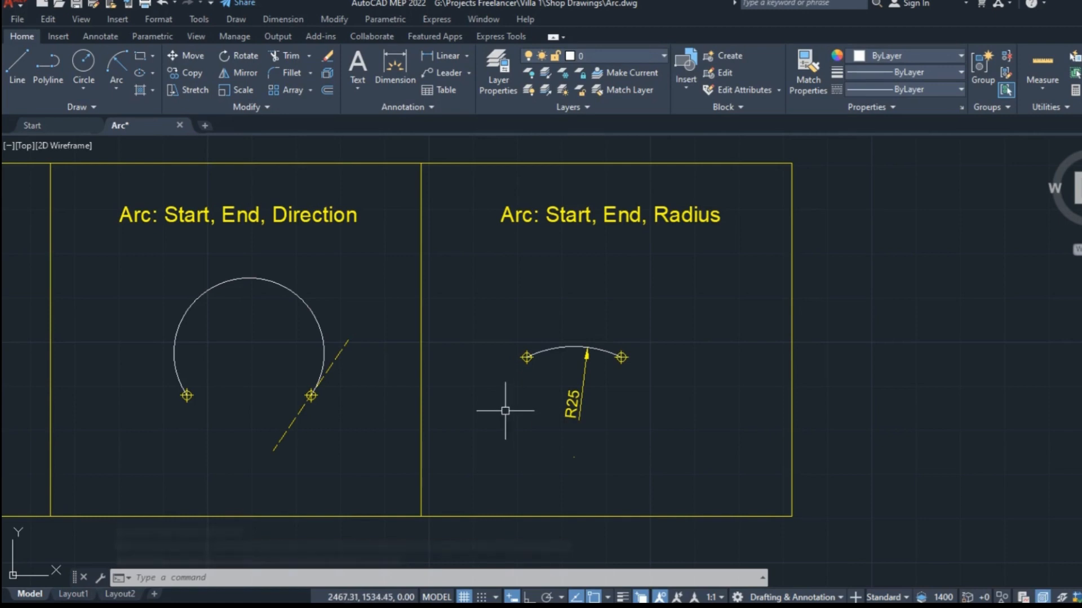
mouse_move(665, 373)
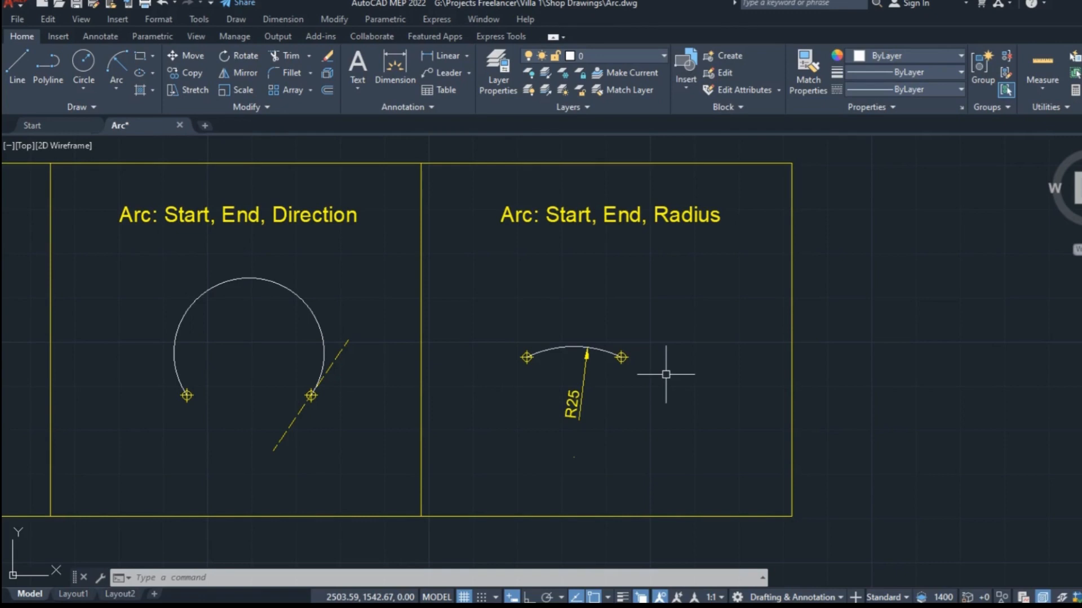
left_click(116, 87)
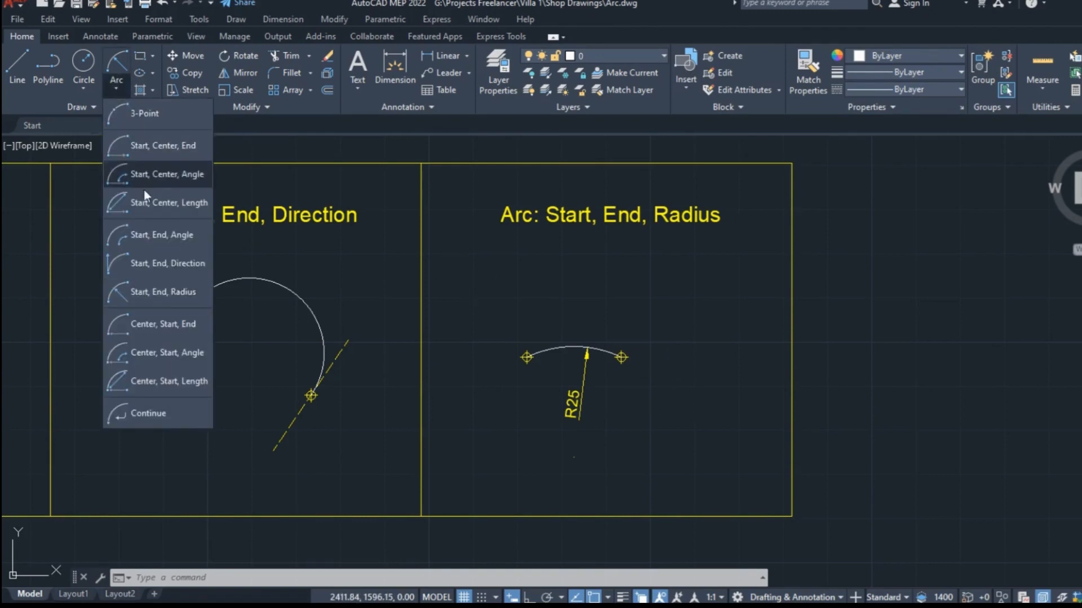
mouse_move(159, 413)
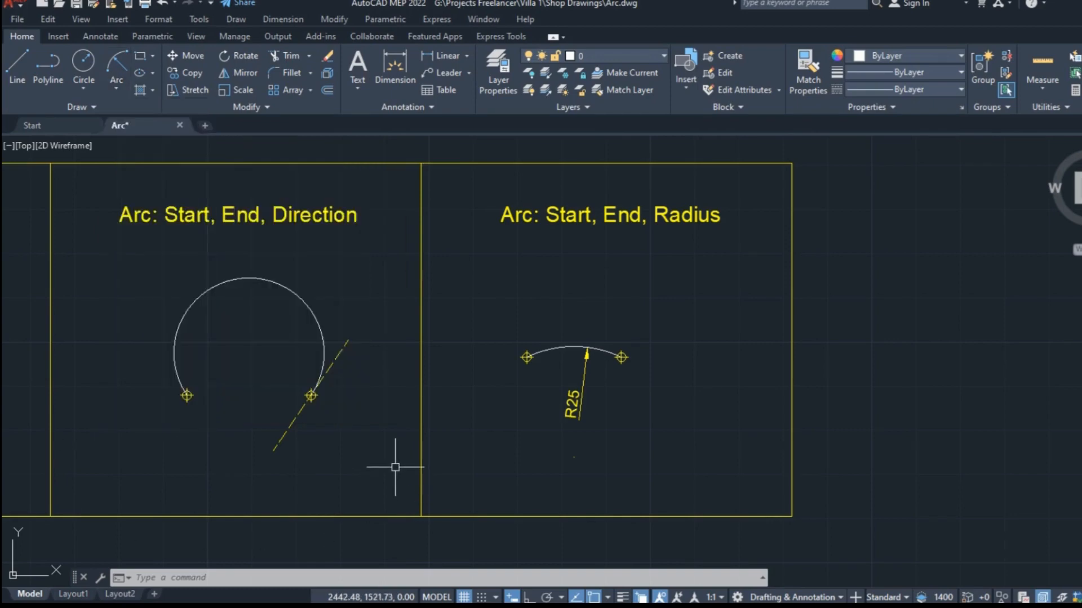
mouse_move(380, 476)
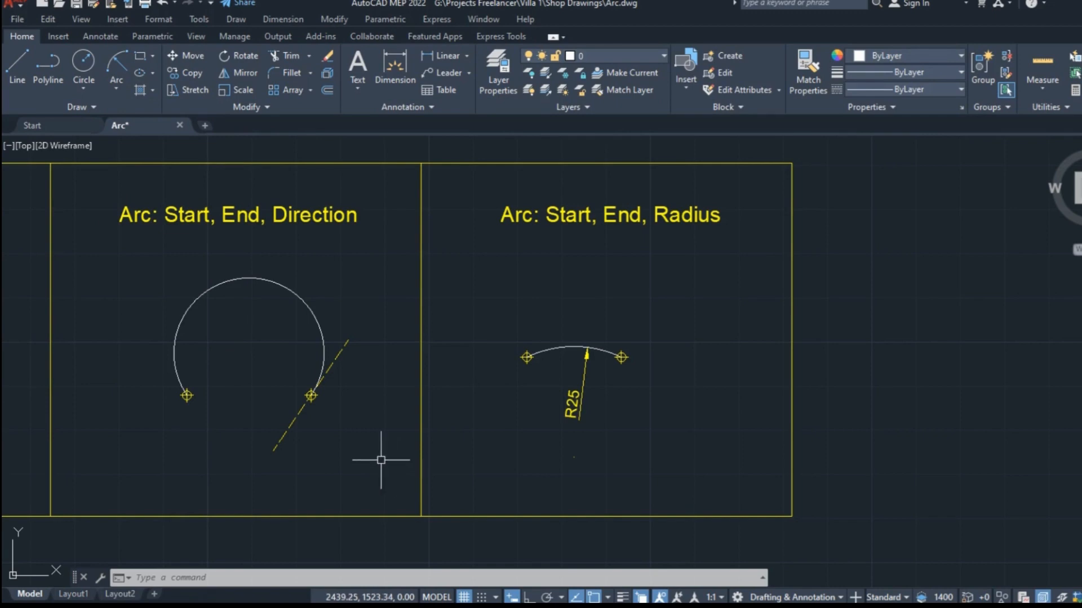